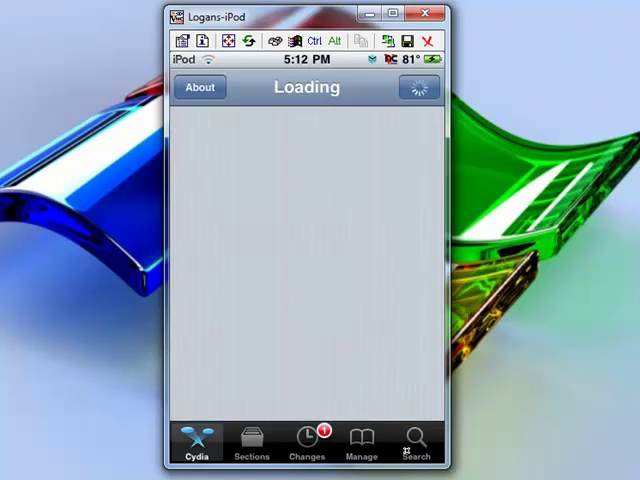
Search Cydia for 'openssh' and open the OpenSSH package details showing version 5.2p1-8
left_click(416, 442)
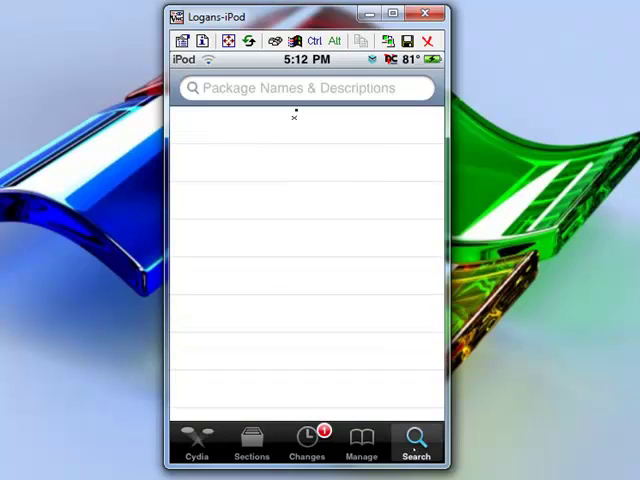
left_click(300, 88)
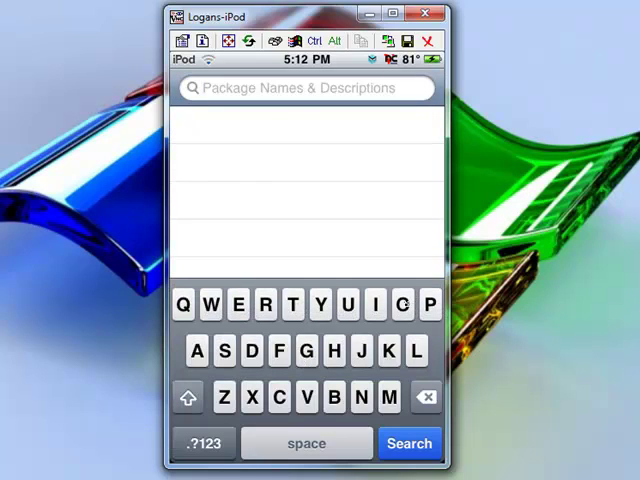
left_click(404, 304)
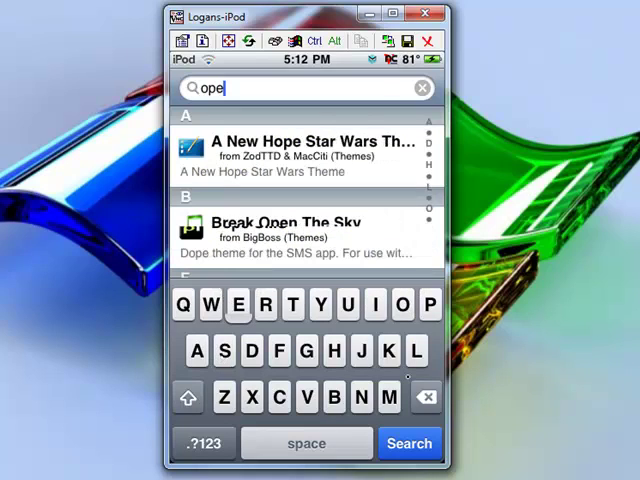
type("s")
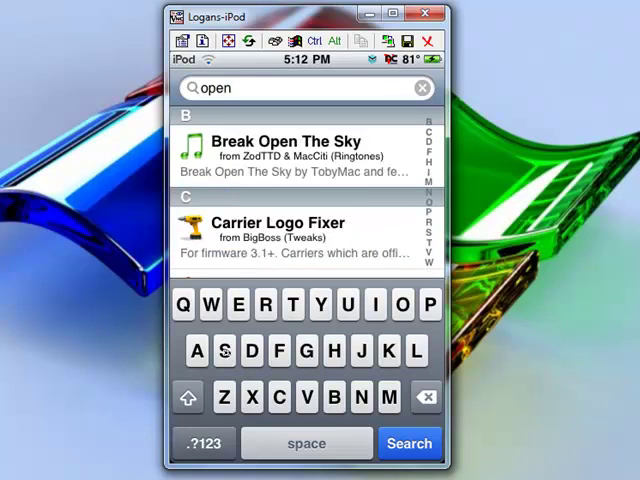
type("ss")
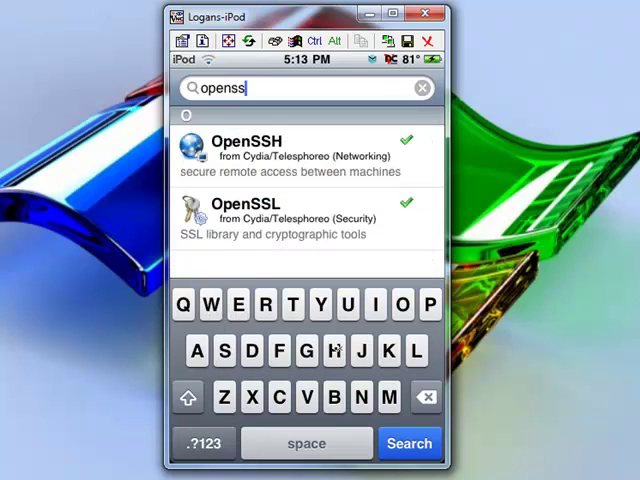
type("h")
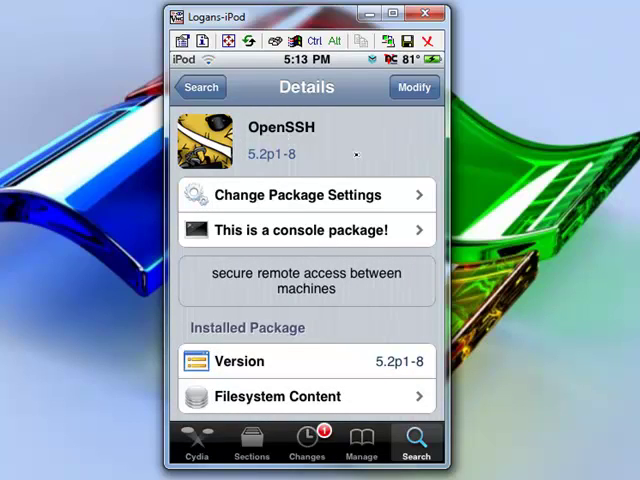
left_click(307, 194)
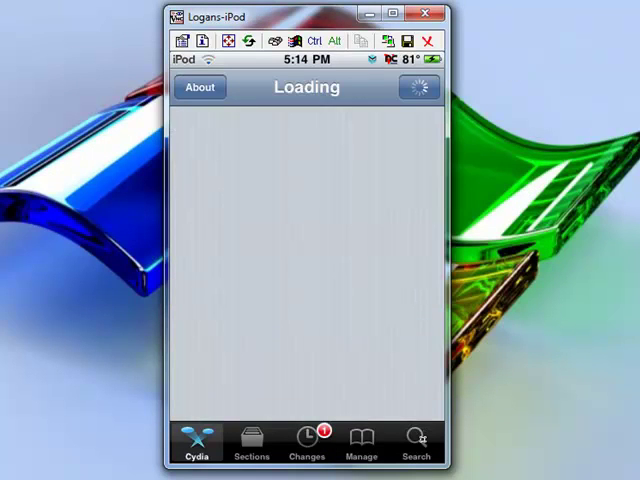
Search Cydia packages for 'sbsettings' to list SBSettings and its themes and add-ons
left_click(416, 445)
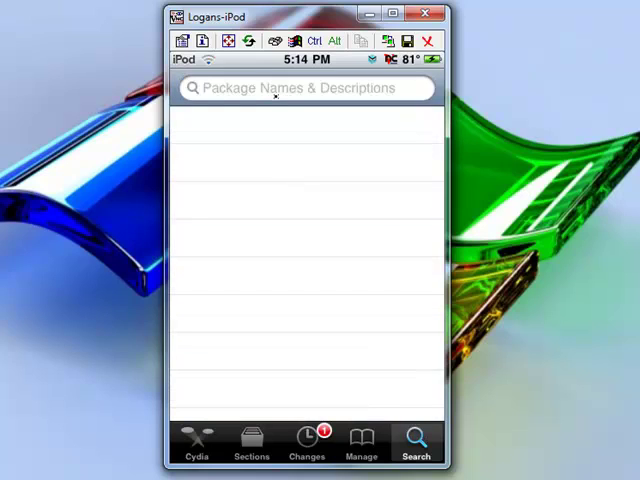
left_click(305, 88)
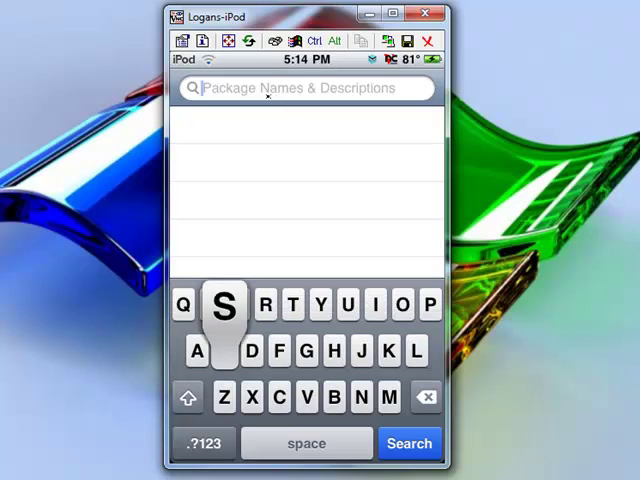
type("sb")
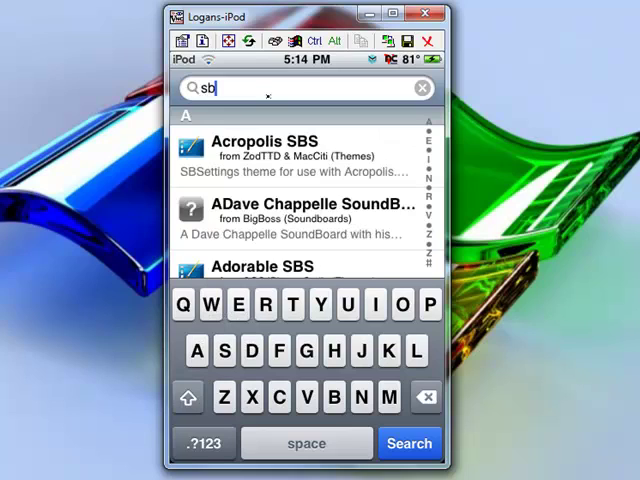
type("ettin")
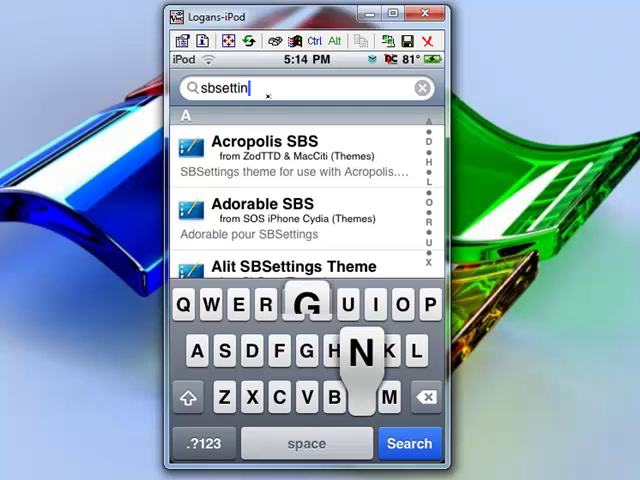
type("gs")
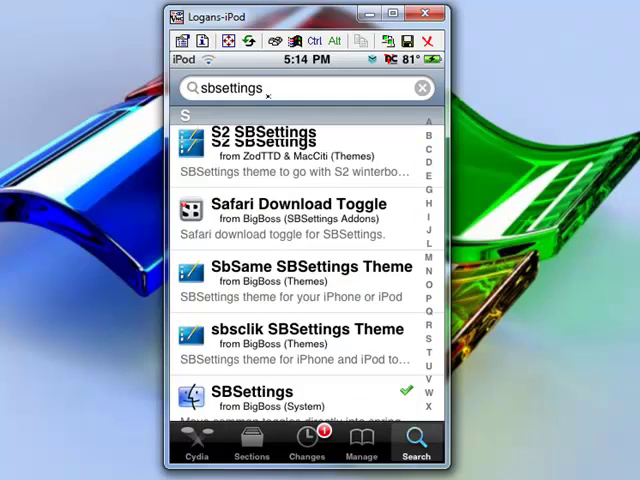
scroll("down", 3)
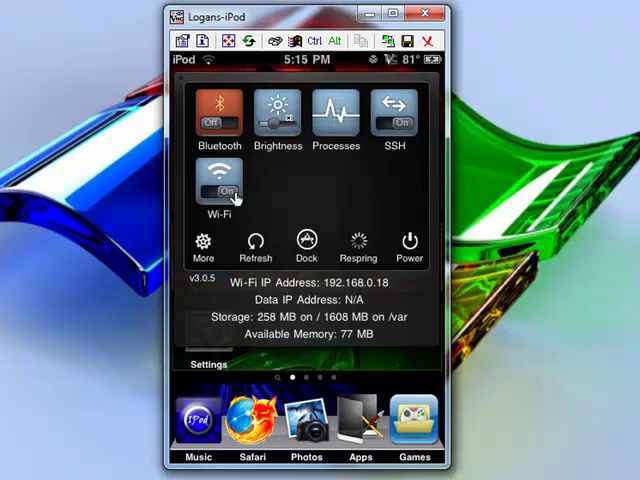
Show the SBSettings Brightness slider, with brightness near maximum
left_click(277, 115)
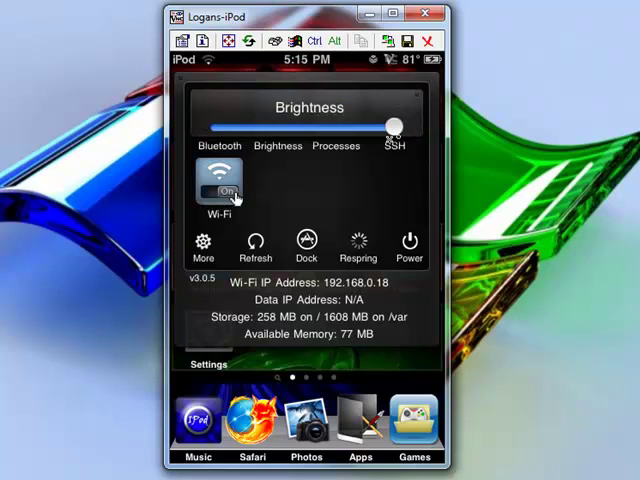